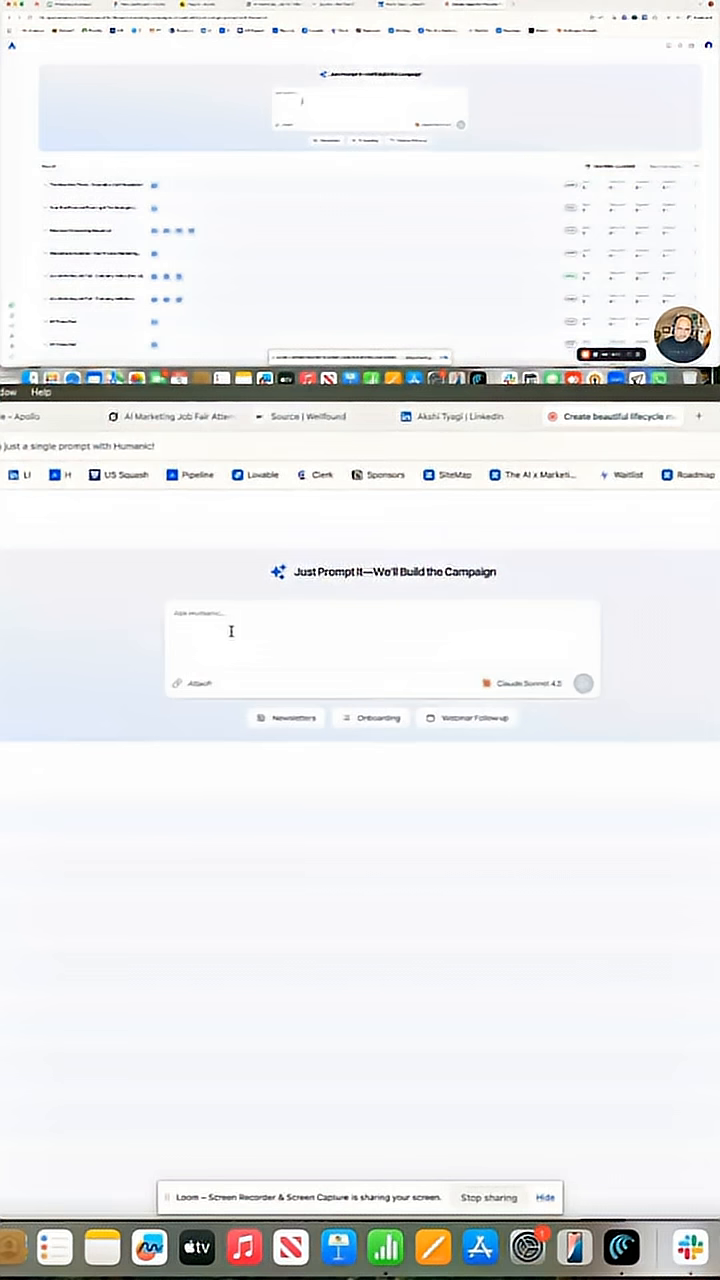
Focus the 'Just Prompt It' box and reveal the available AI models list
{"action": "left_click", "coordinate": [384, 644]}
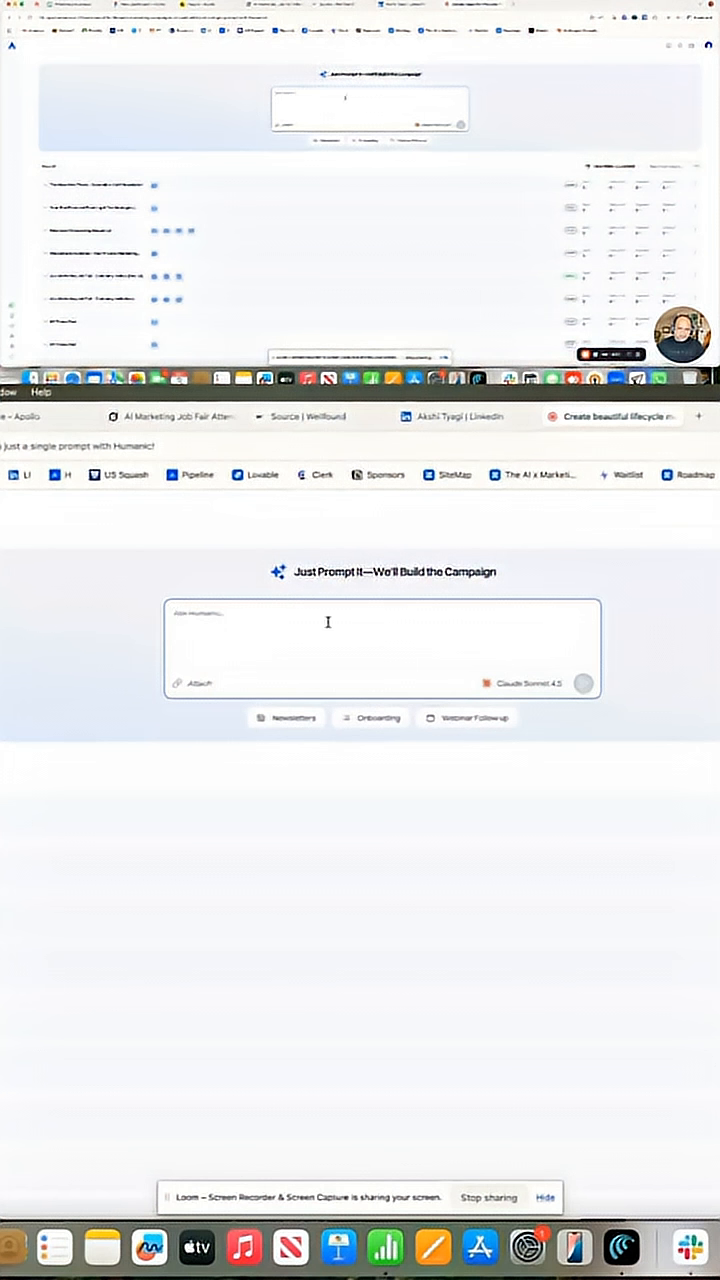
{"action": "left_click", "coordinate": [530, 684]}
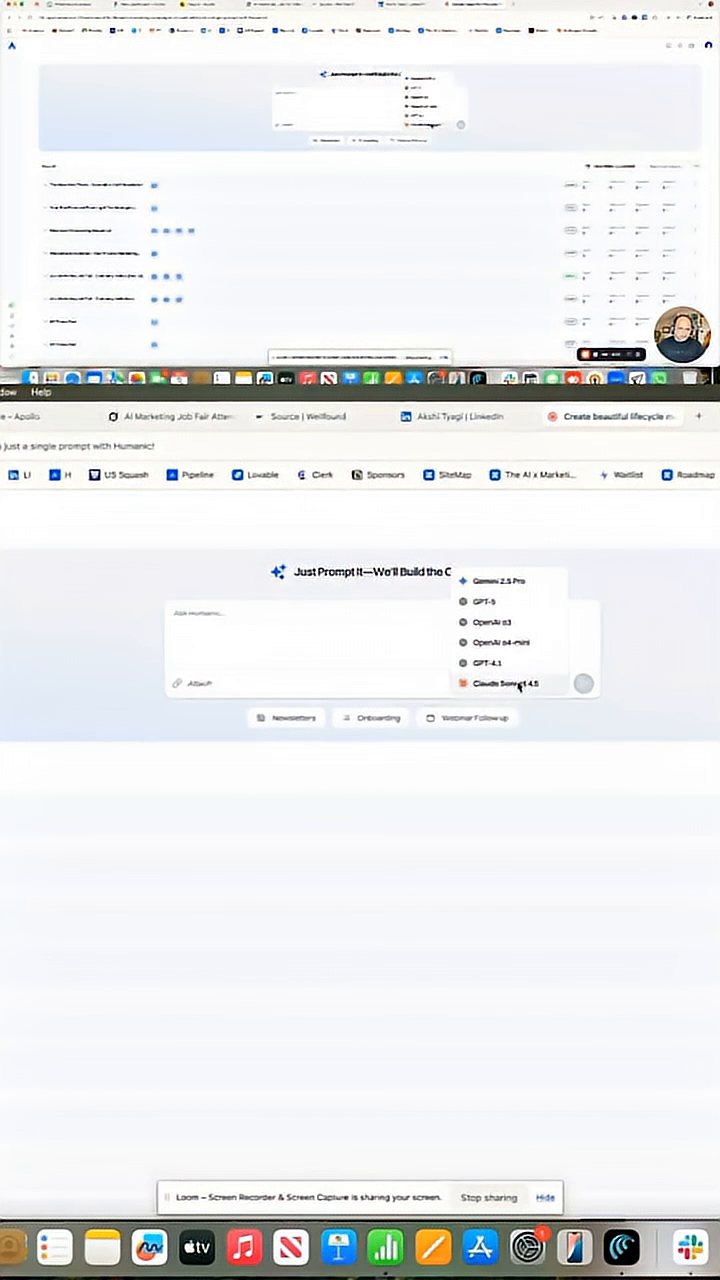
Choose Claude Sonnet 4.5 as the model and focus the empty campaign prompt box
{"action": "scroll", "scroll_direction": "up", "scroll_amount": 3}
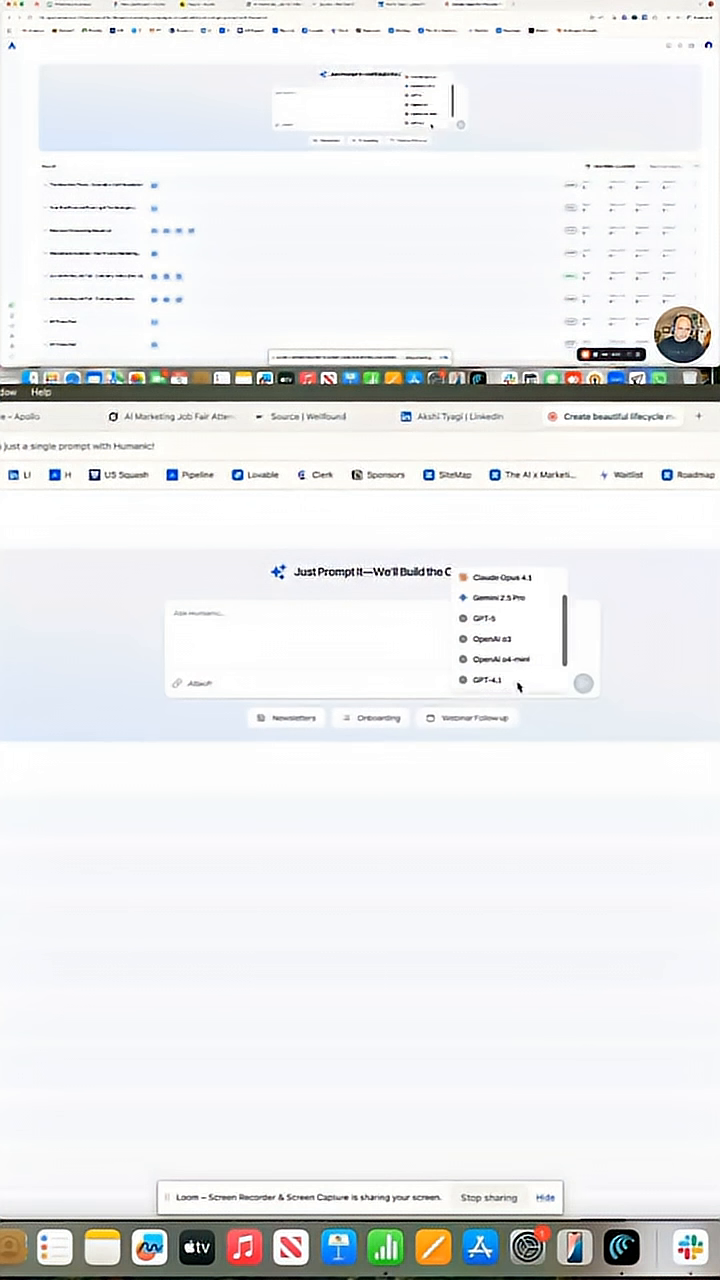
{"action": "scroll", "scroll_direction": "down", "scroll_amount": 3}
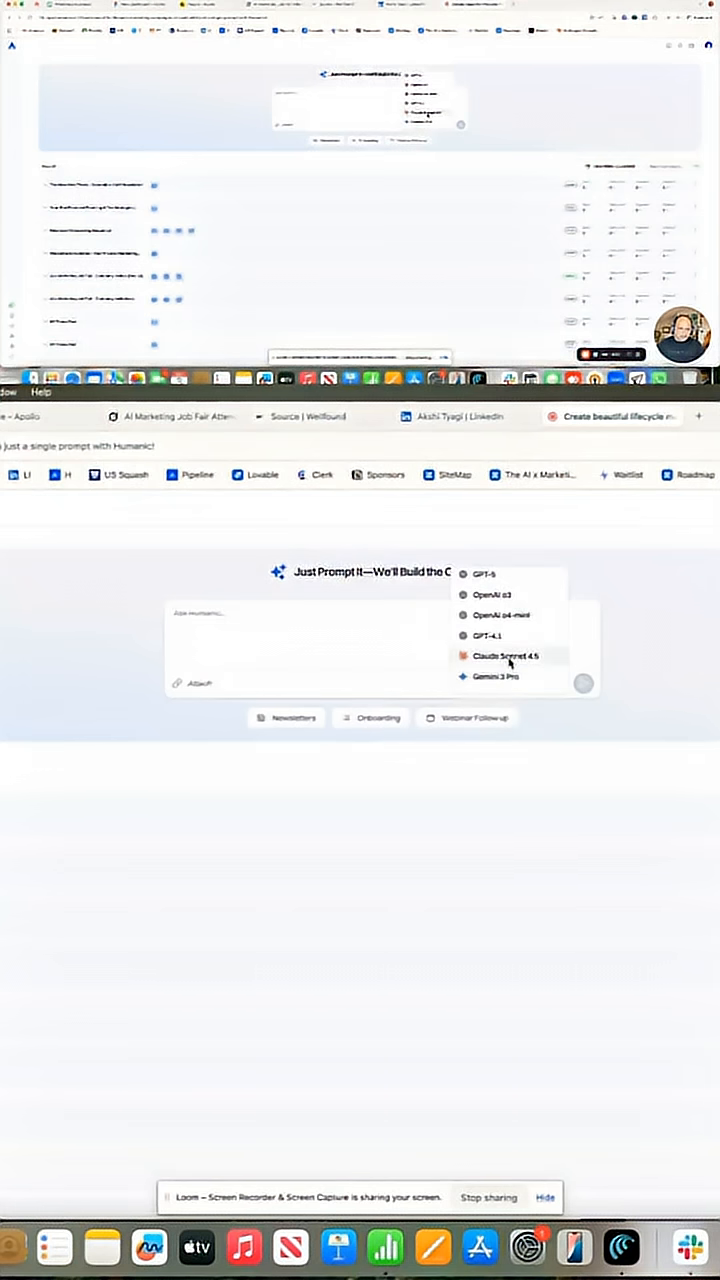
{"action": "left_click", "coordinate": [504, 656]}
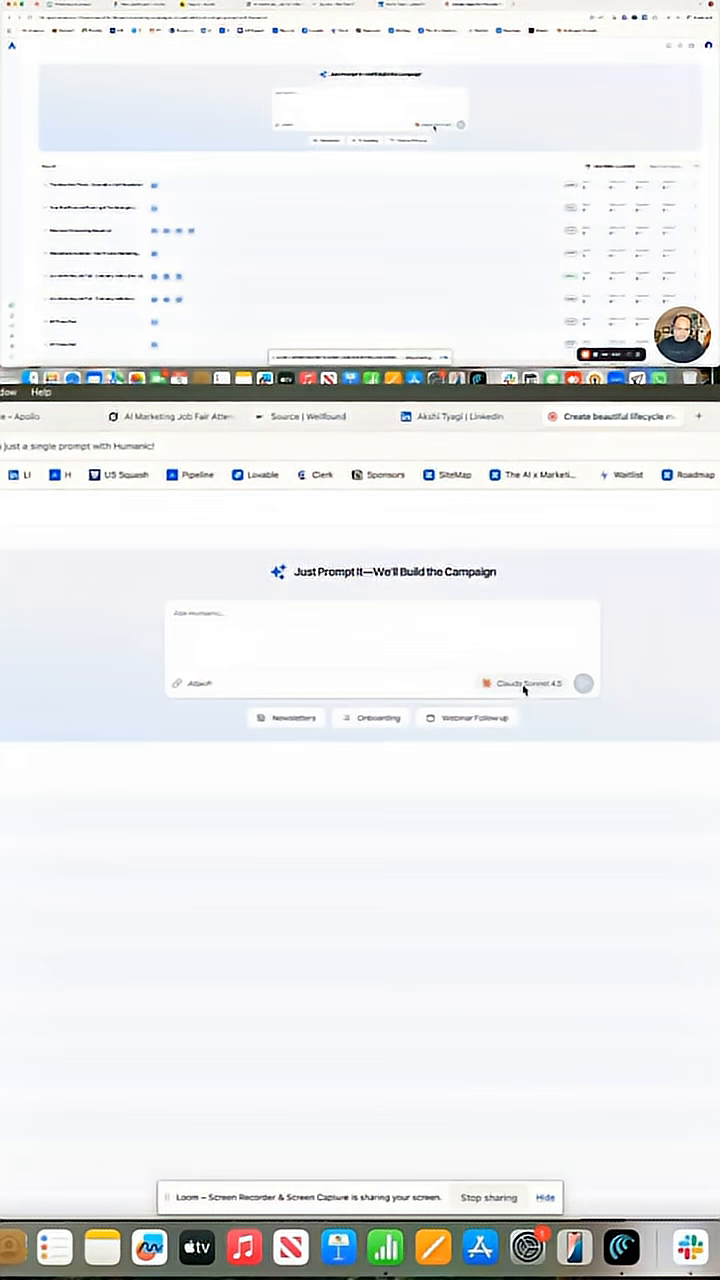
{"action": "left_click", "coordinate": [380, 630]}
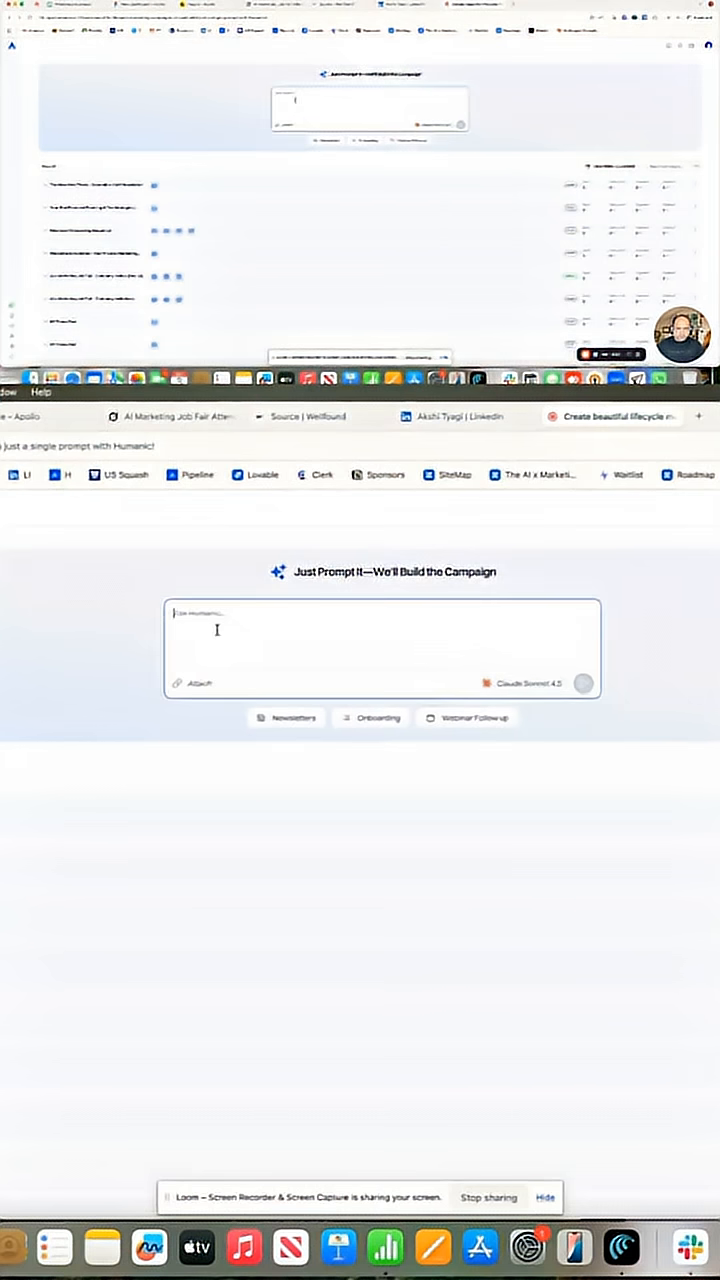